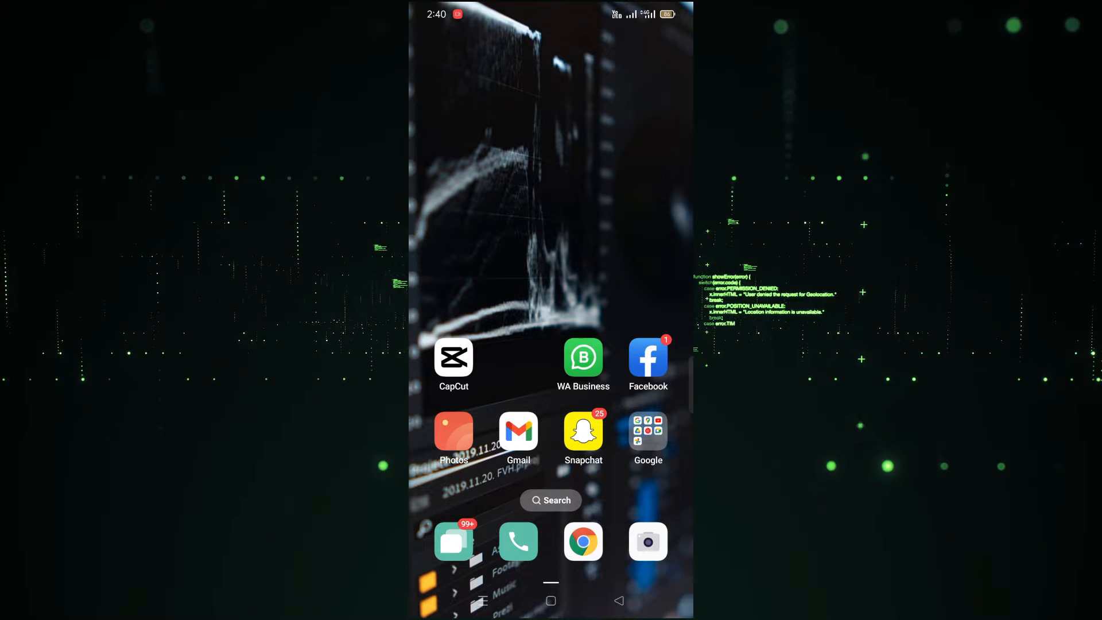
- Scroll through the app drawer to the end of the installed apps list
{"action": "scroll", "scroll_direction": "down", "scroll_amount": 3}
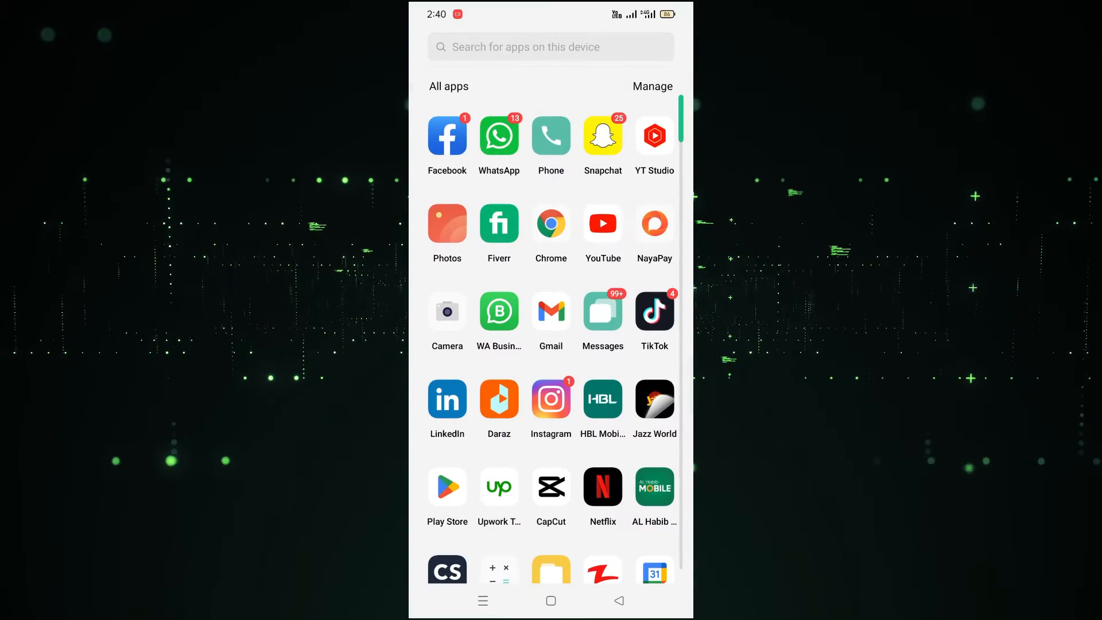
{"action": "scroll", "scroll_direction": "down", "scroll_amount": 3}
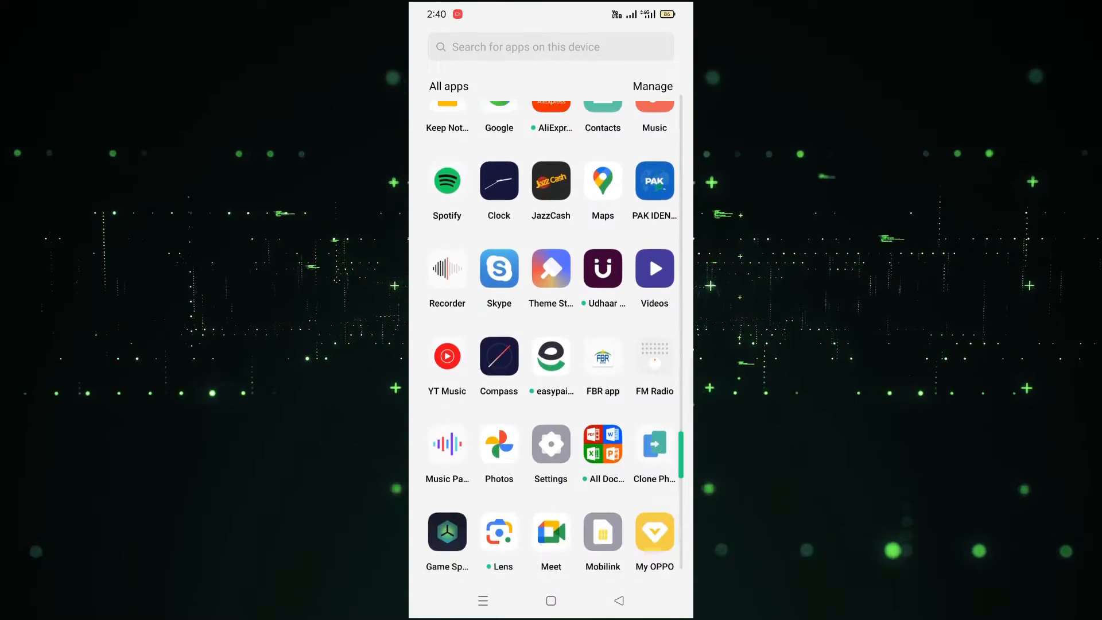
{"action": "scroll", "scroll_direction": "down", "scroll_amount": 3}
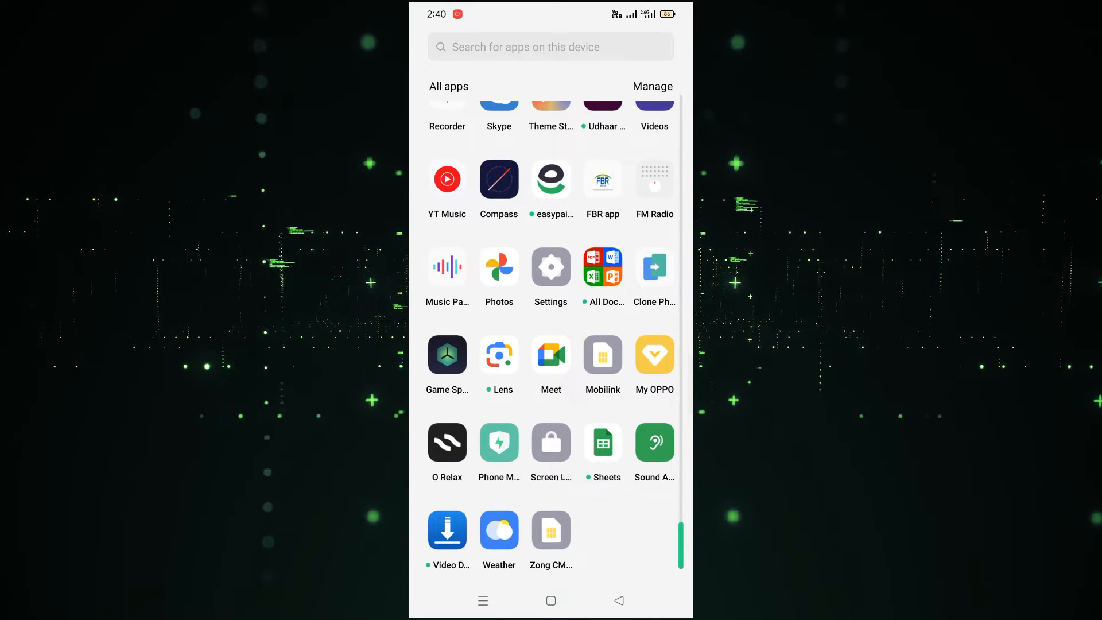
- Launch Settings and view the About phone page with model, ColorOS and Android versions
{"action": "left_click", "coordinate": [551, 267]}
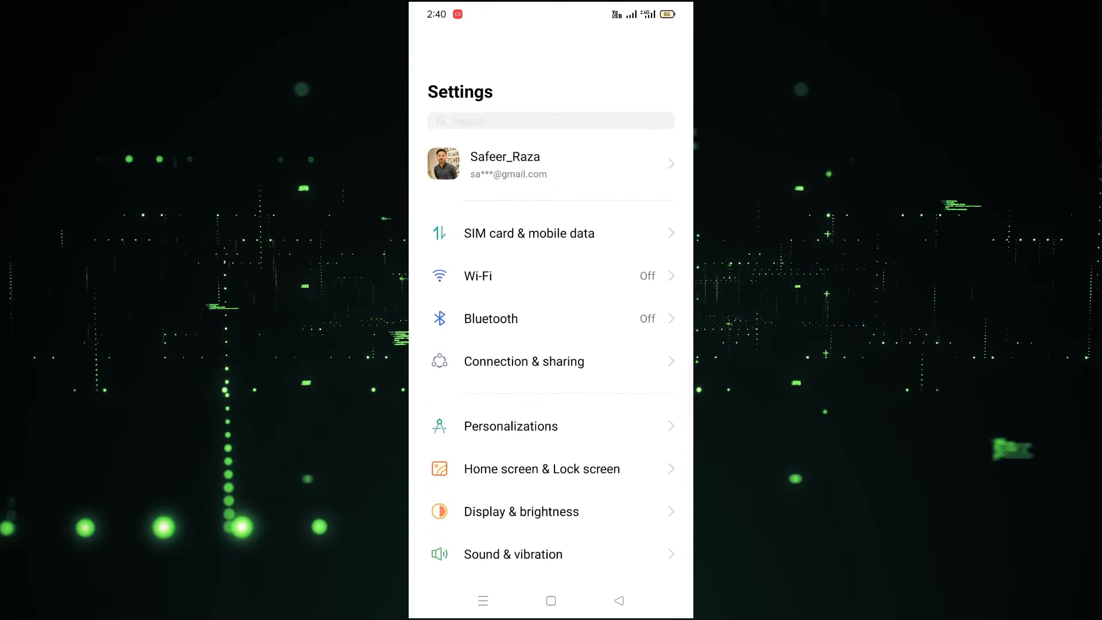
{"action": "scroll", "scroll_direction": "down", "scroll_amount": 3}
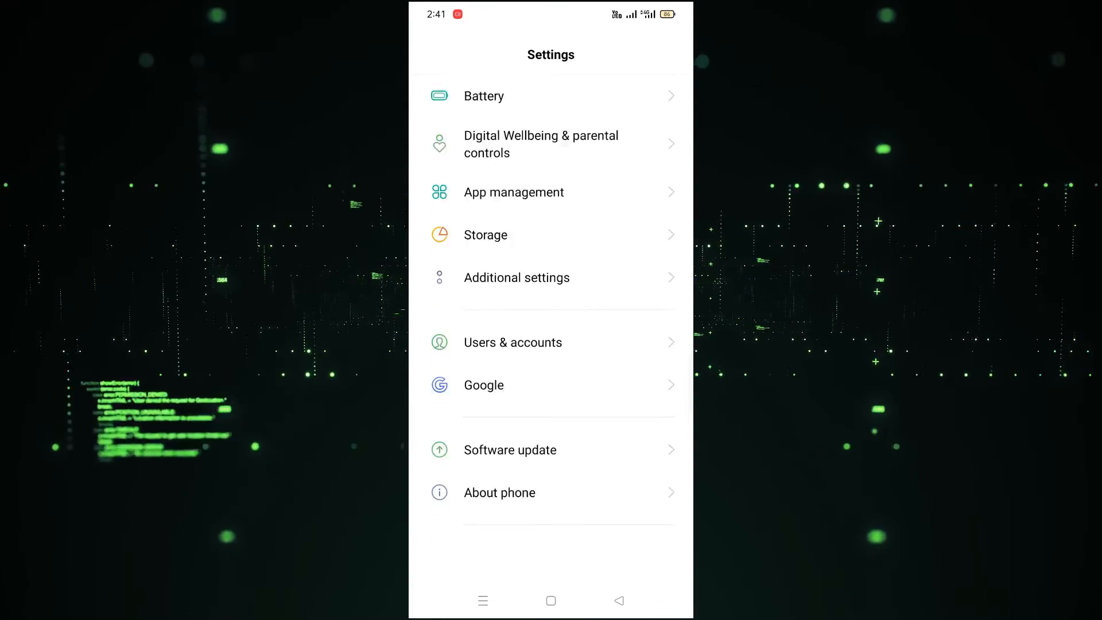
{"action": "scroll", "scroll_direction": "down", "scroll_amount": 3}
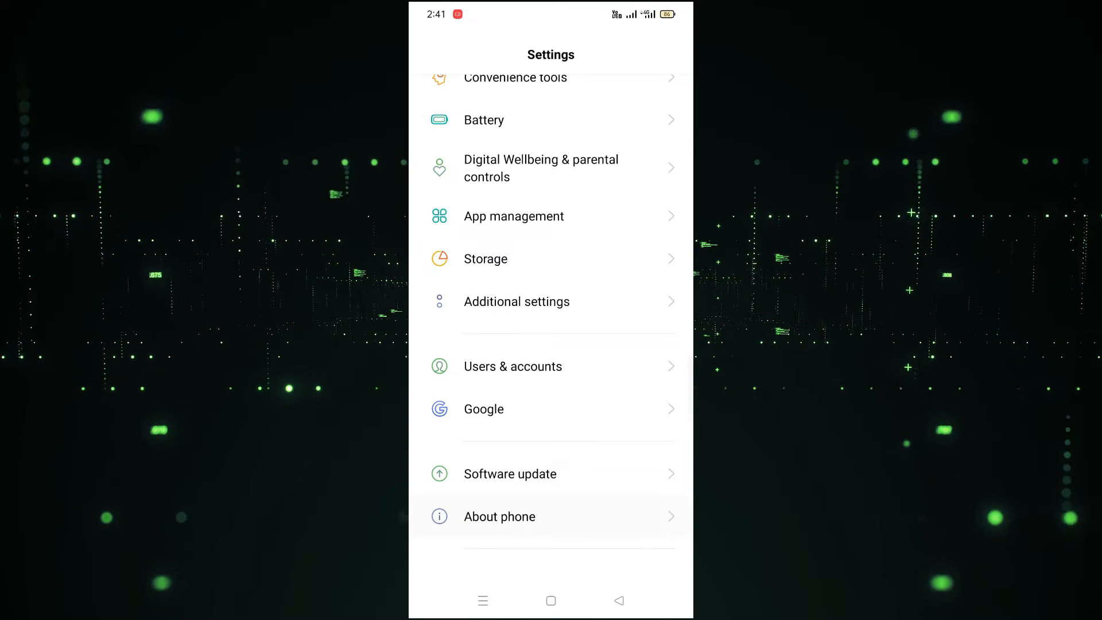
{"action": "left_click", "coordinate": [499, 516]}
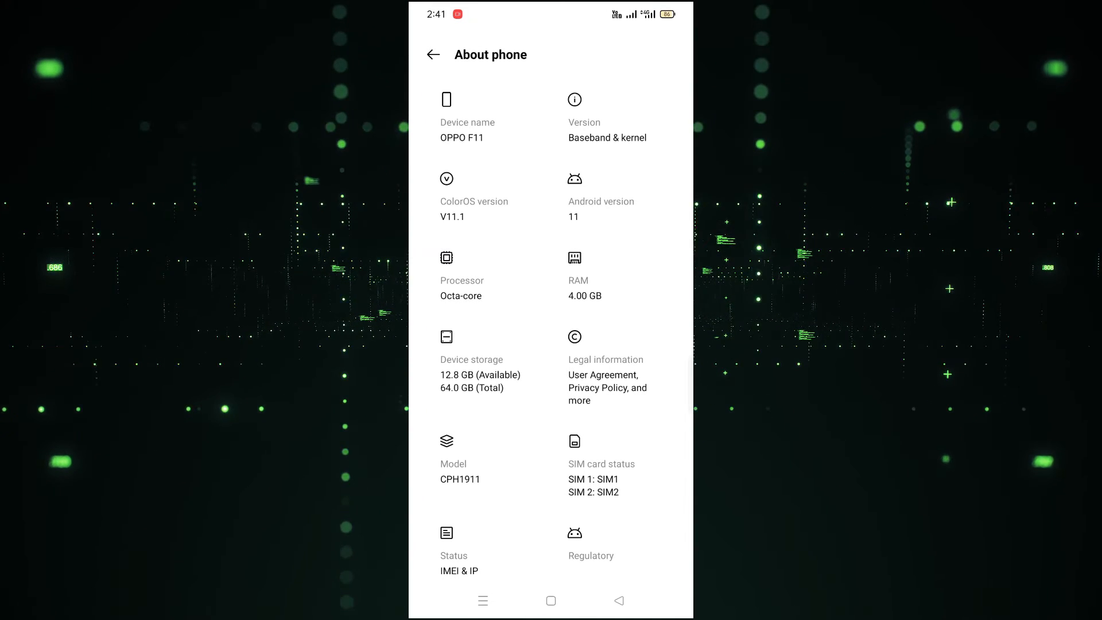
{"action": "scroll", "scroll_direction": "down", "scroll_amount": 3}
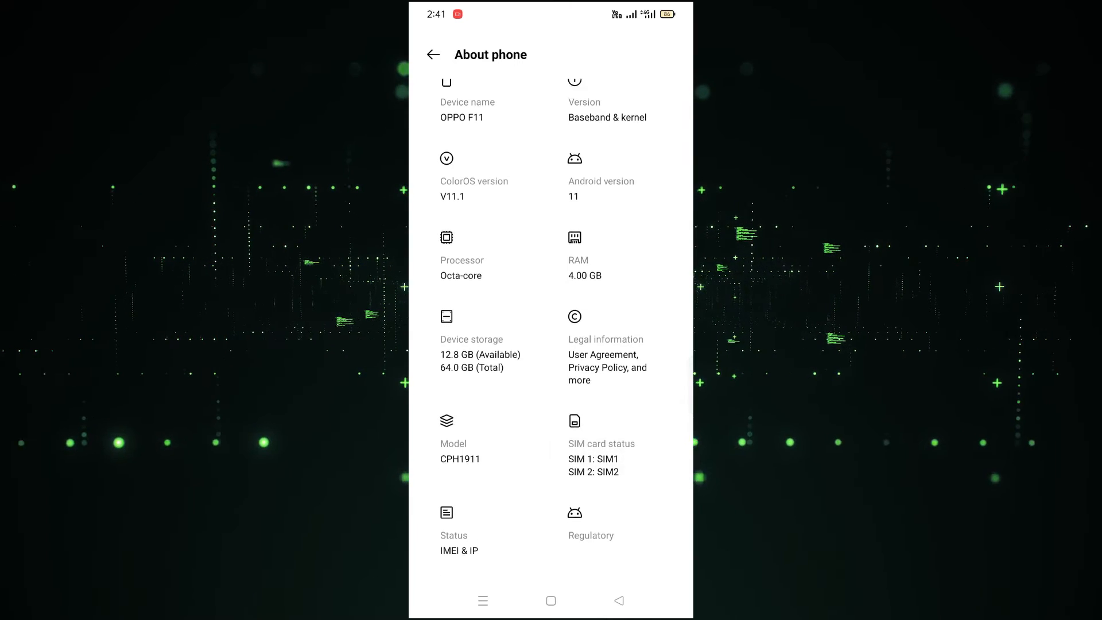